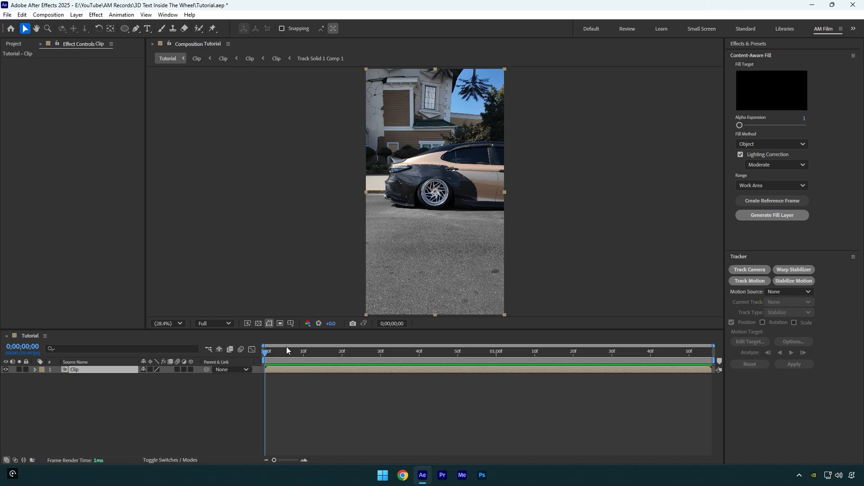
# Run the 3D Camera Tracker on the car clip until track points are solved
pyautogui.click(748, 269)
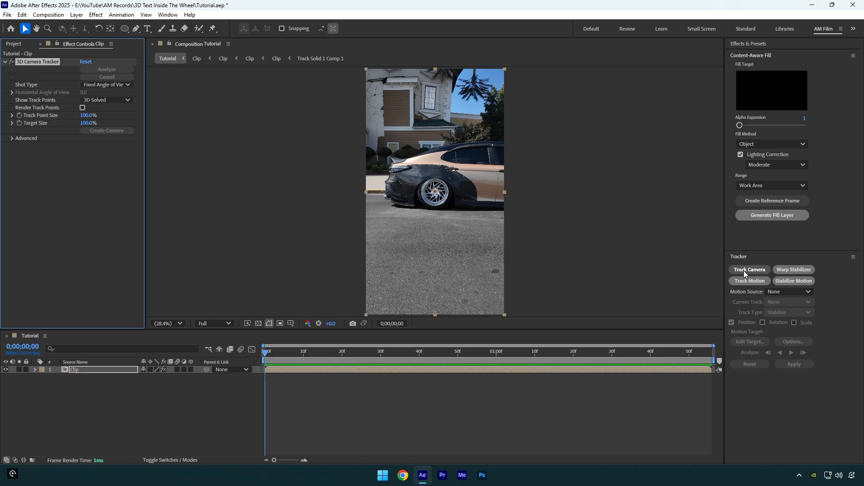
pyautogui.click(749, 270)
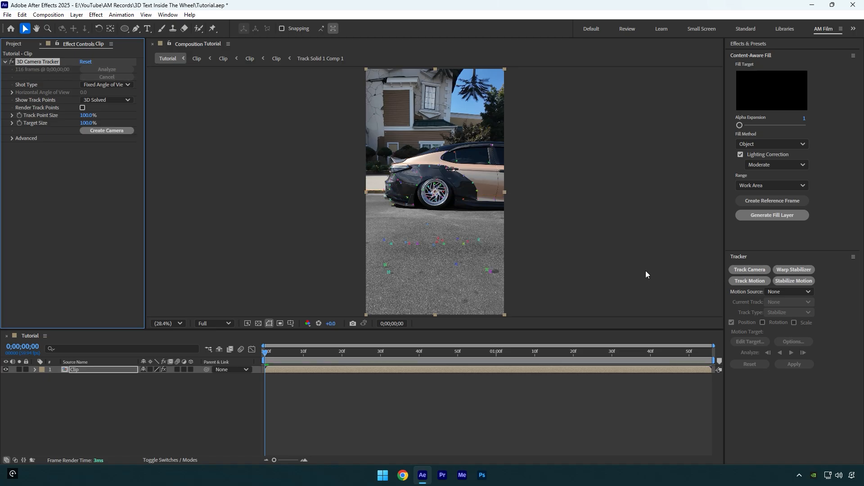
# Create Text and Camera from track points chosen on the car's wheel
pyautogui.rightClick(434, 190)
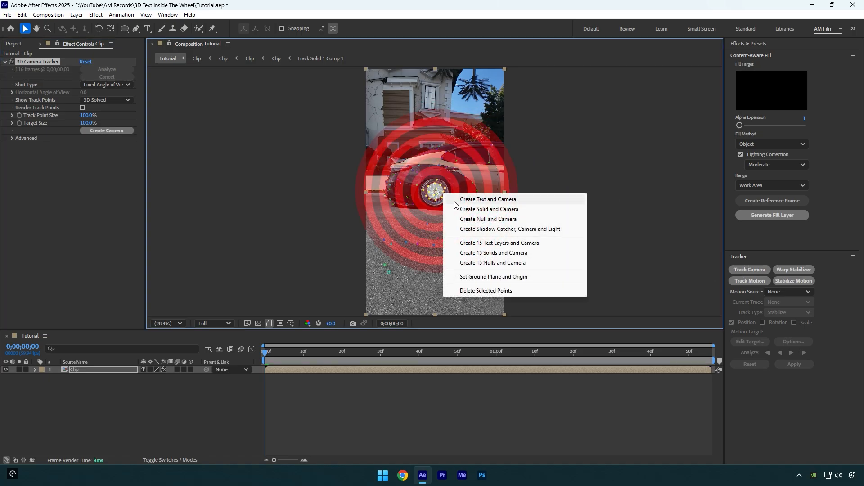
pyautogui.moveTo(492, 276)
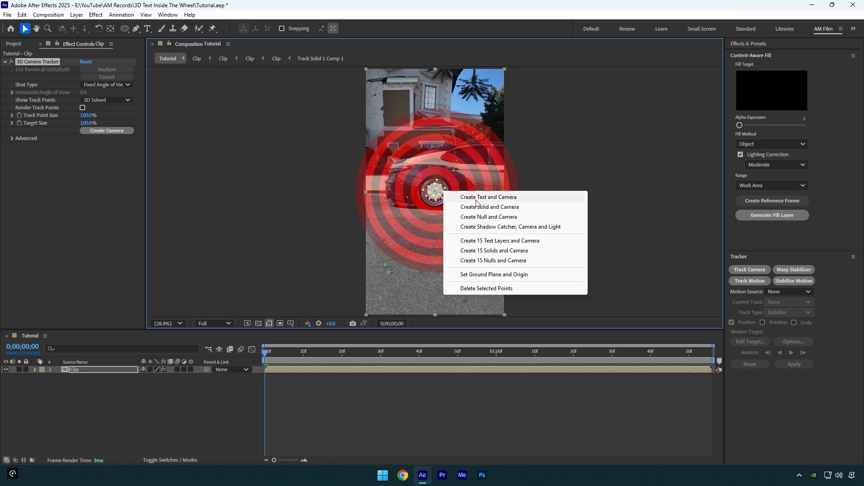
pyautogui.click(488, 197)
pyautogui.write('3d text')
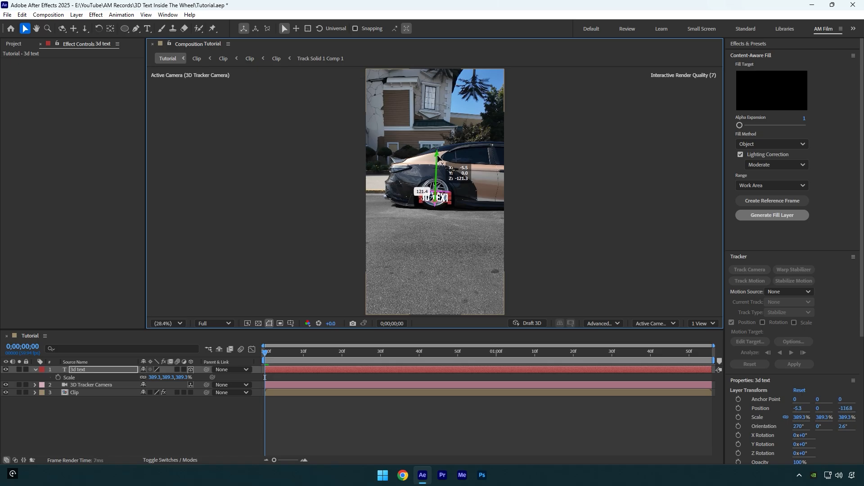
# Select the placeholder text on the wheel to replace it with '3D TEXT'
pyautogui.moveTo(435, 187); pyautogui.dragTo(457, 203)
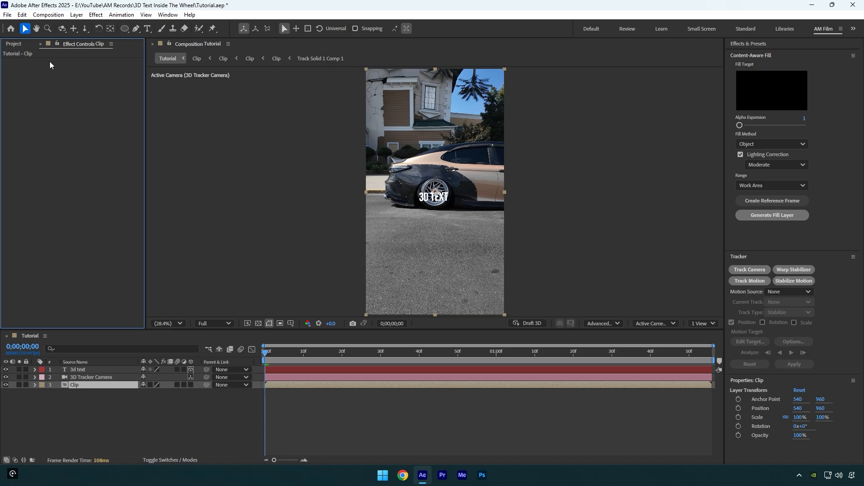
# Add Mocha AE, track the wheel spline forward through the clip and save it
pyautogui.write('mocha')
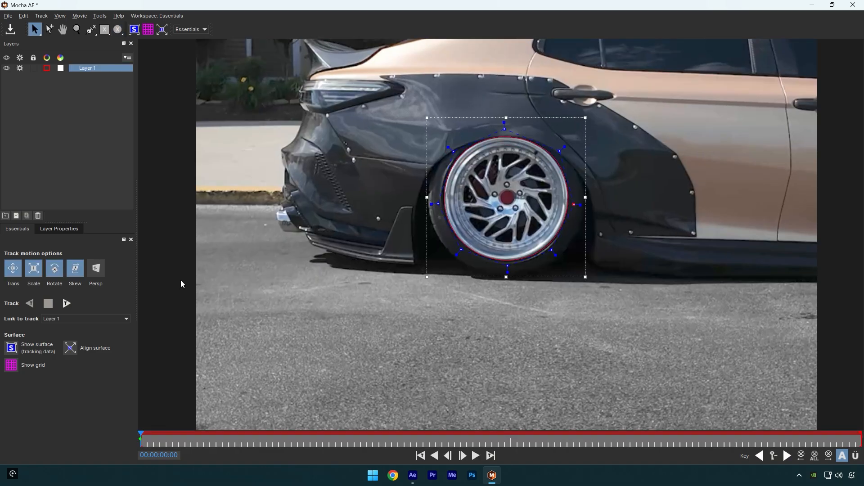
pyautogui.click(66, 304)
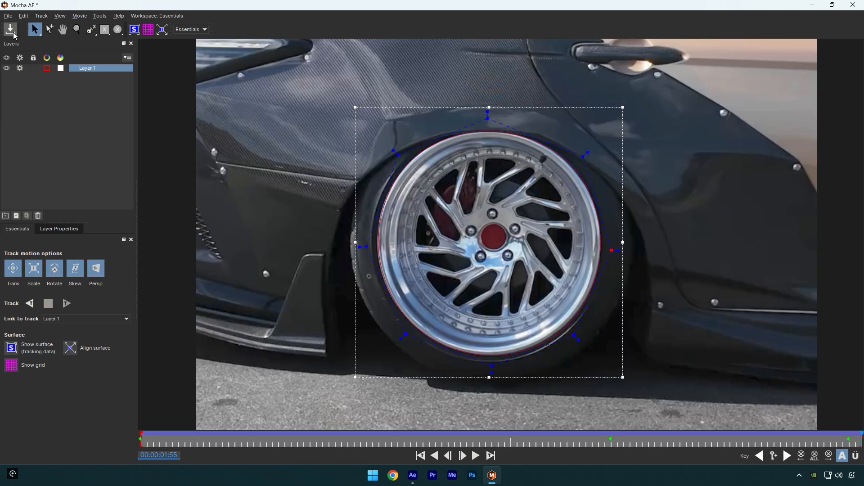
pyautogui.click(412, 478)
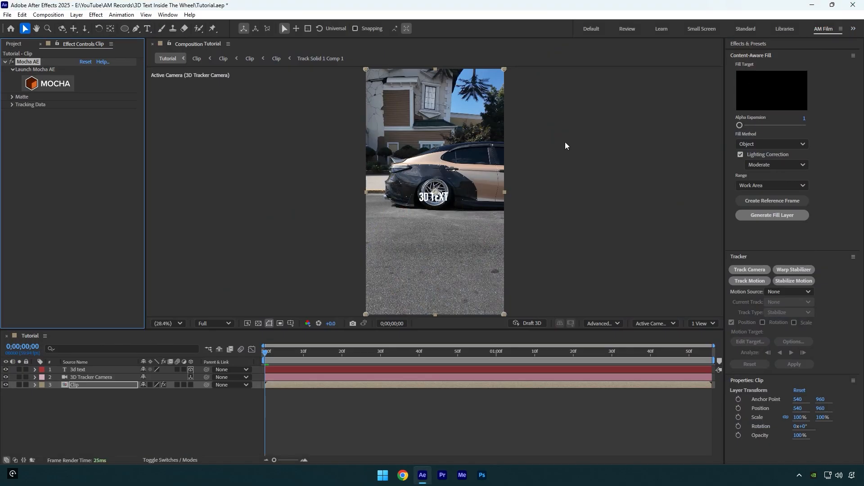
# Create AE masks from the track, duplicate the clip as Car with a subtracting wheel mask
pyautogui.click(22, 97)
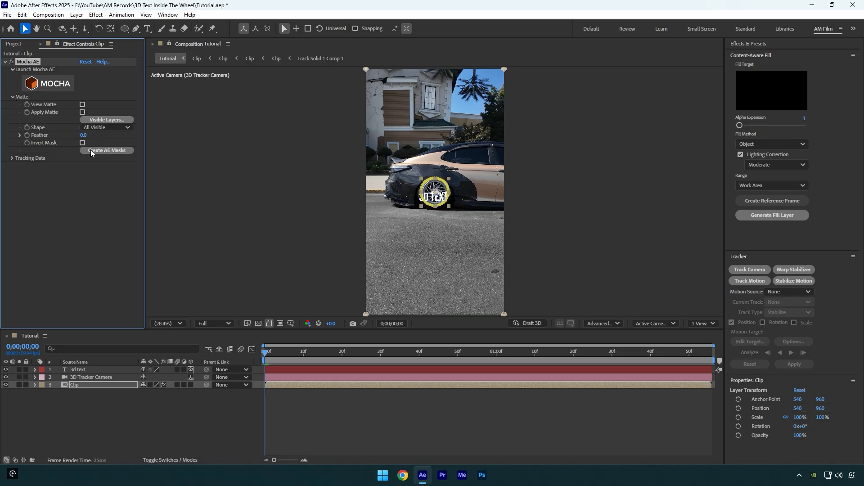
pyautogui.press('ctrl+d')
pyautogui.write('Car')
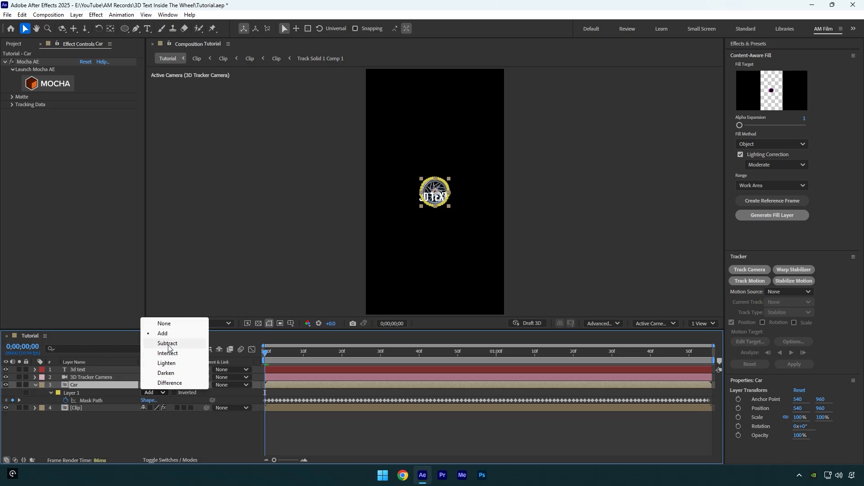
pyautogui.click(167, 343)
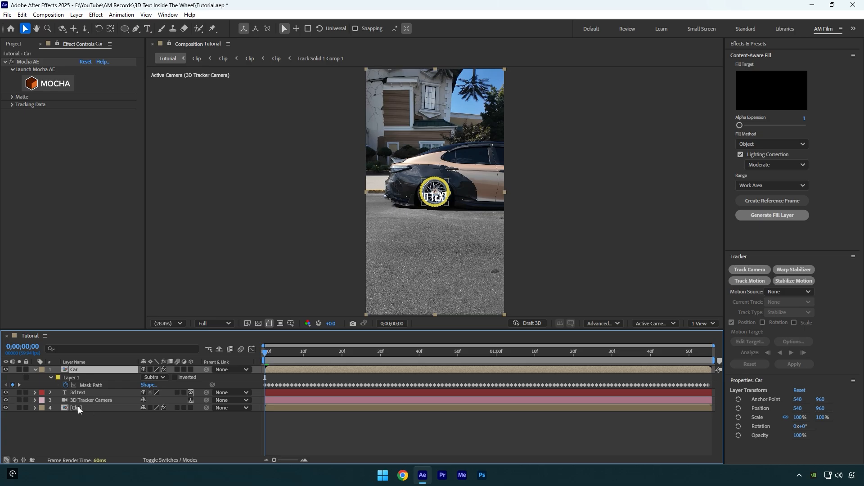
pyautogui.doubleClick(77, 407)
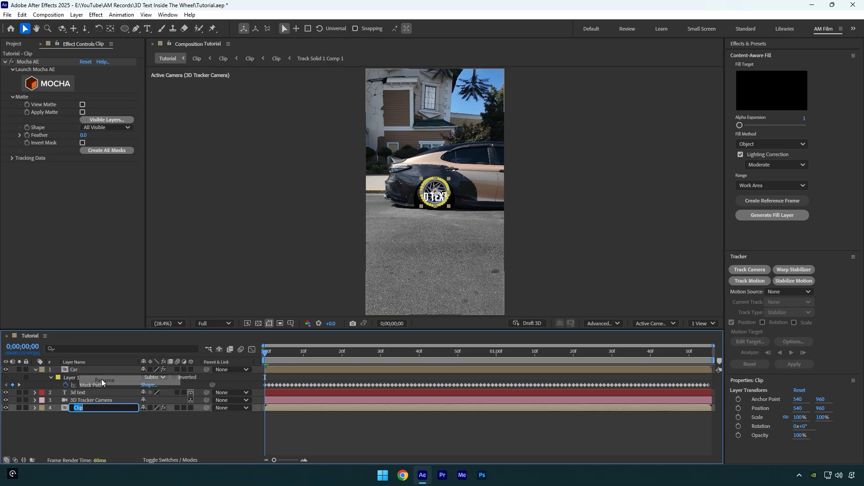
# Name the lower copy Wheel and keyframe its Position to drop by frame 25
pyautogui.write('Wheel')
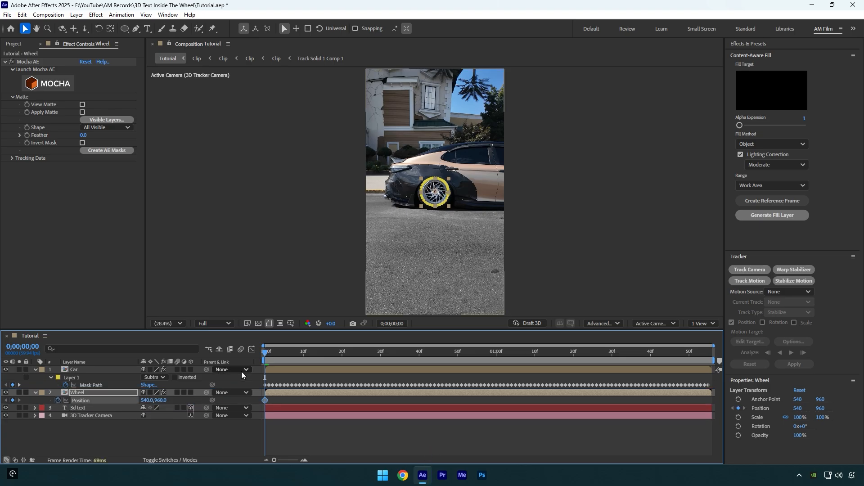
pyautogui.click(461, 364)
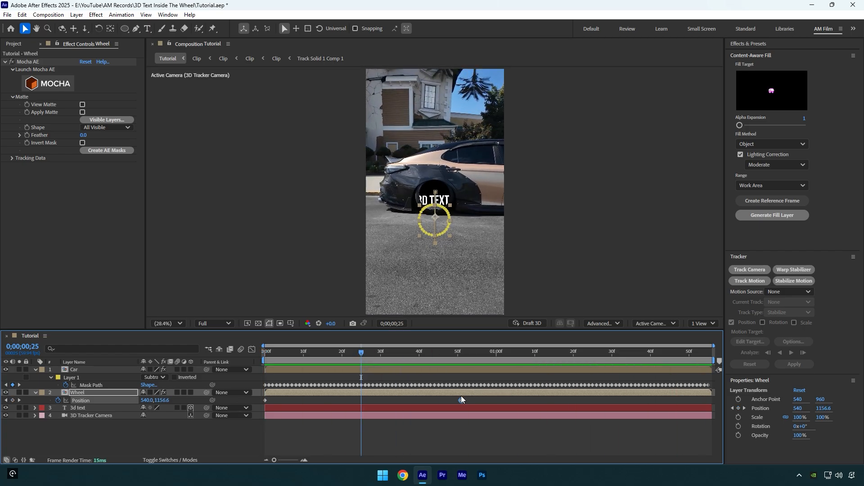
# Easy-ease the Wheel position keyframes so the drop ends near frame 50
pyautogui.press('f9')
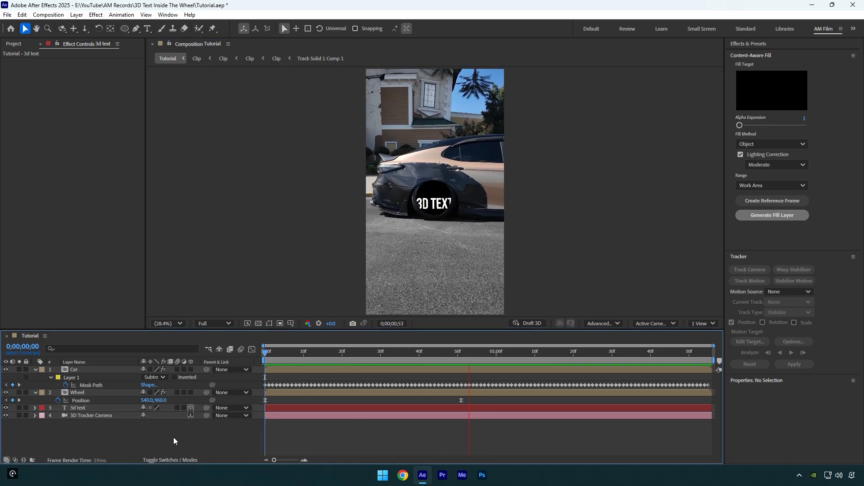
# Place Ground Fire.mov above 3d text as a 3D layer and check it at the wheel
pyautogui.click(643, 350)
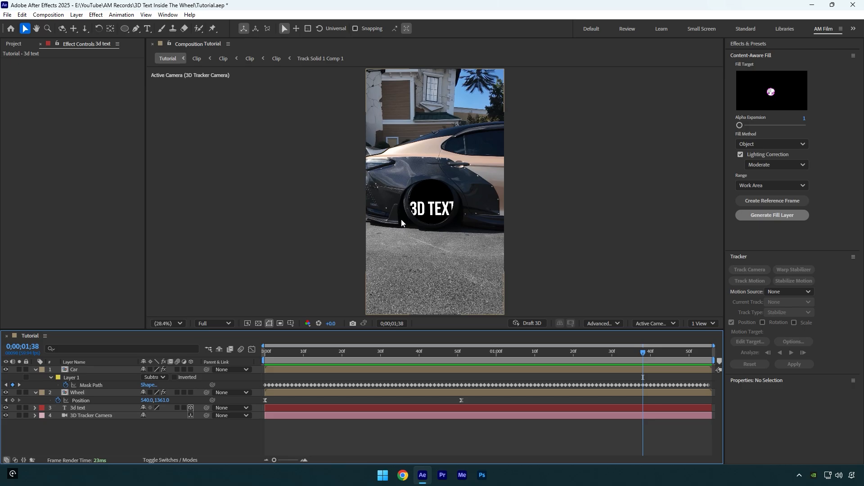
pyautogui.click(602, 323)
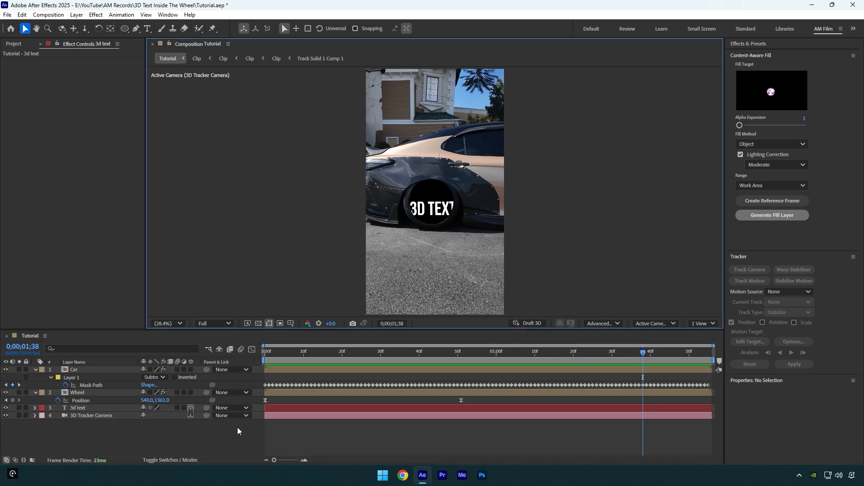
pyautogui.click(35, 408)
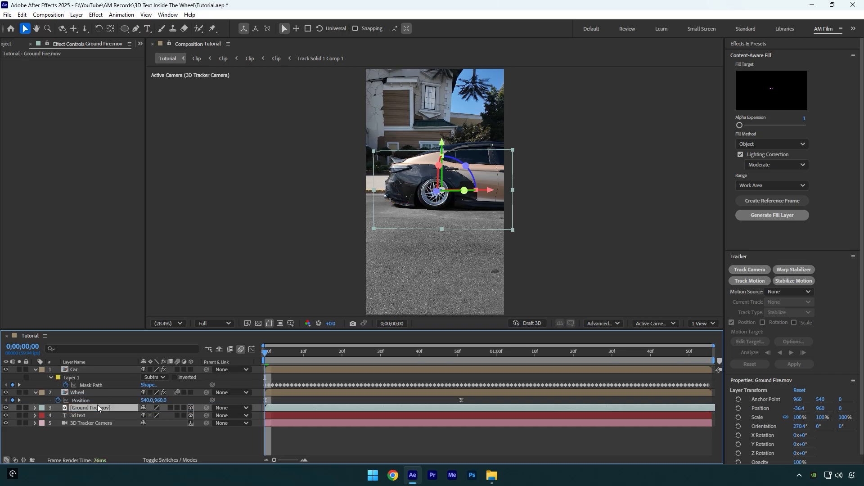
pyautogui.click(481, 351)
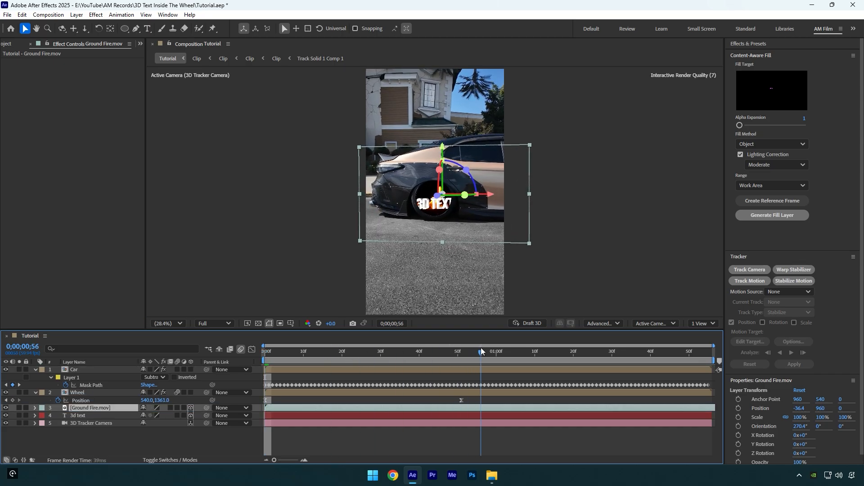